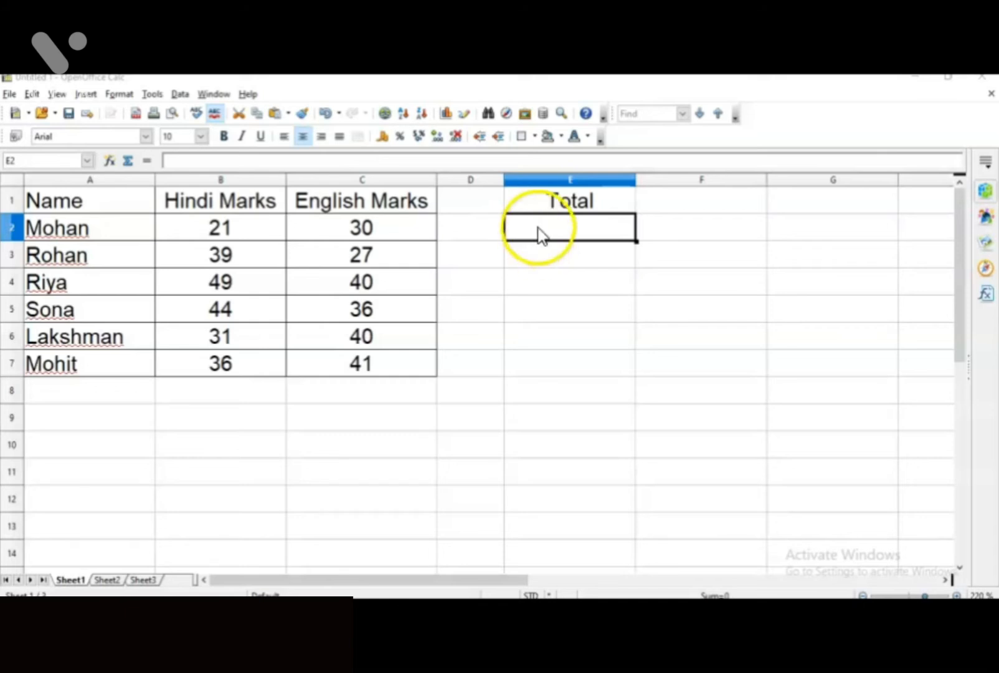
- Start a =SUM( formula in E2 for Mohan's Hindi and English marks
type("=")
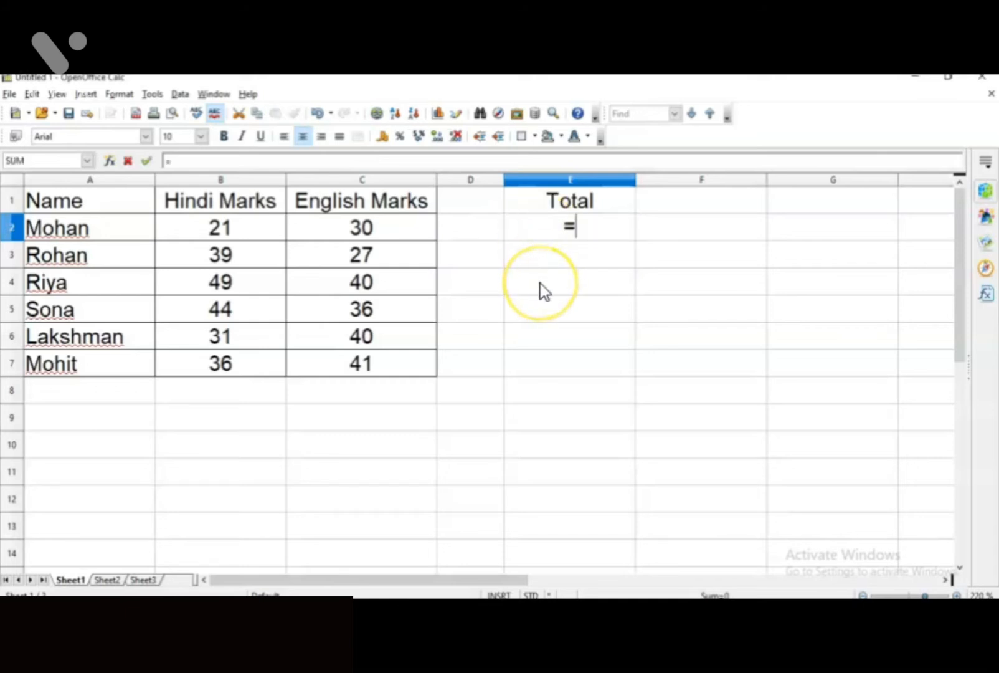
type("SUM")
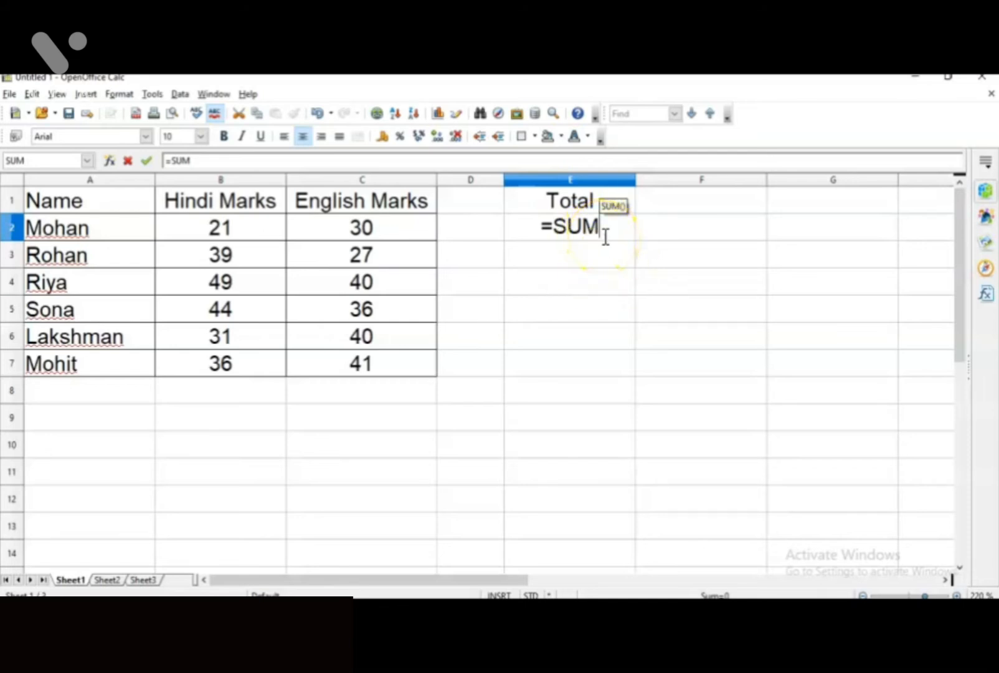
type("(")
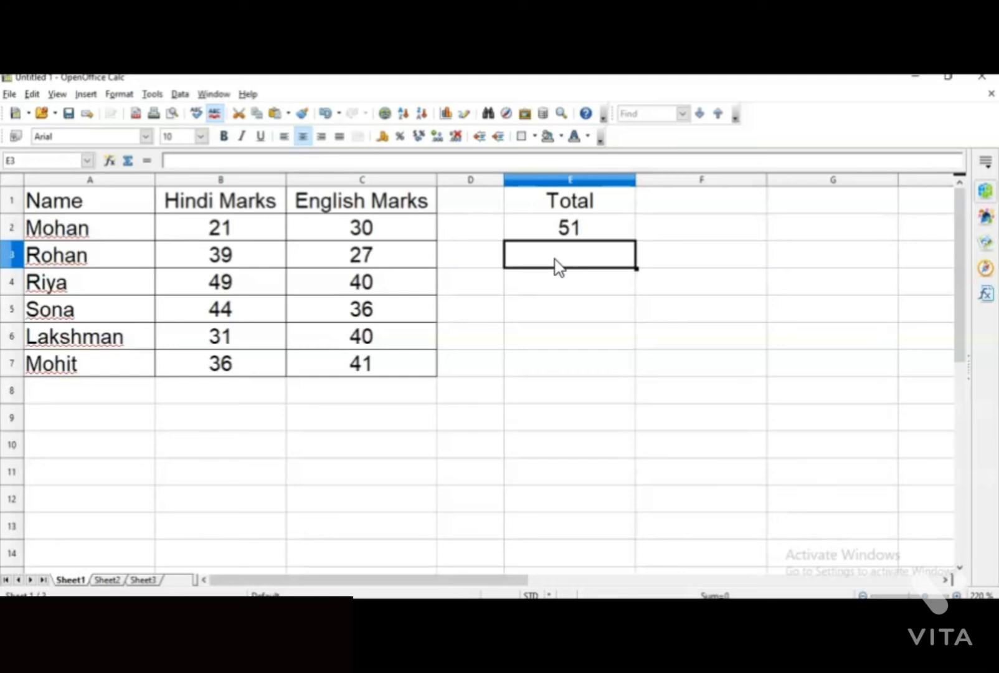
- Move to Rohan's Total cell to continue the SUM formulas down the column
left_click(570, 227)
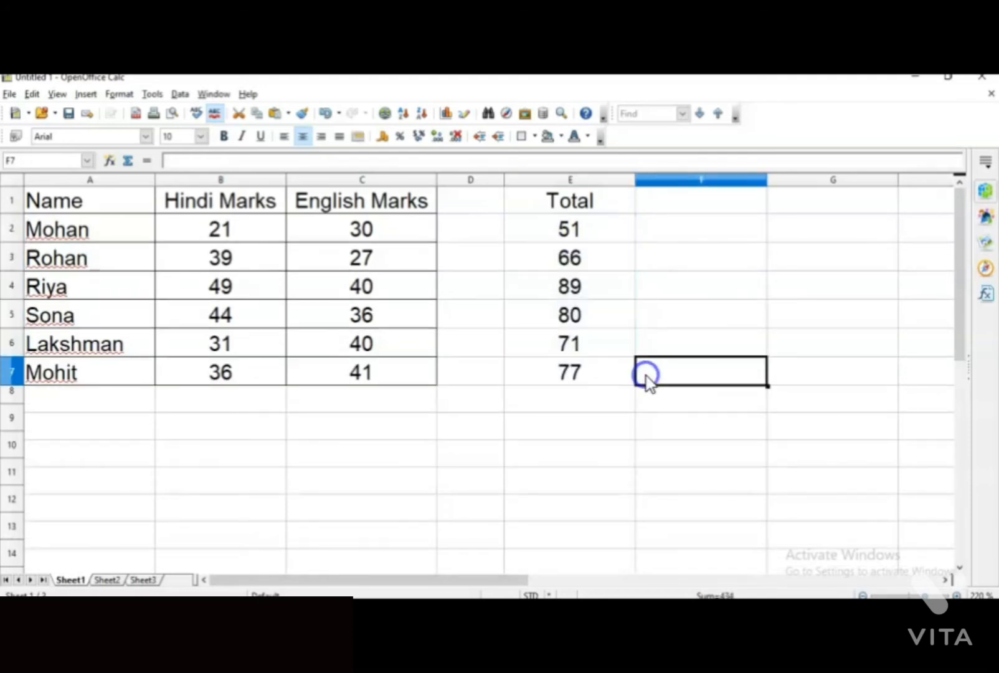
mouse_move(580, 420)
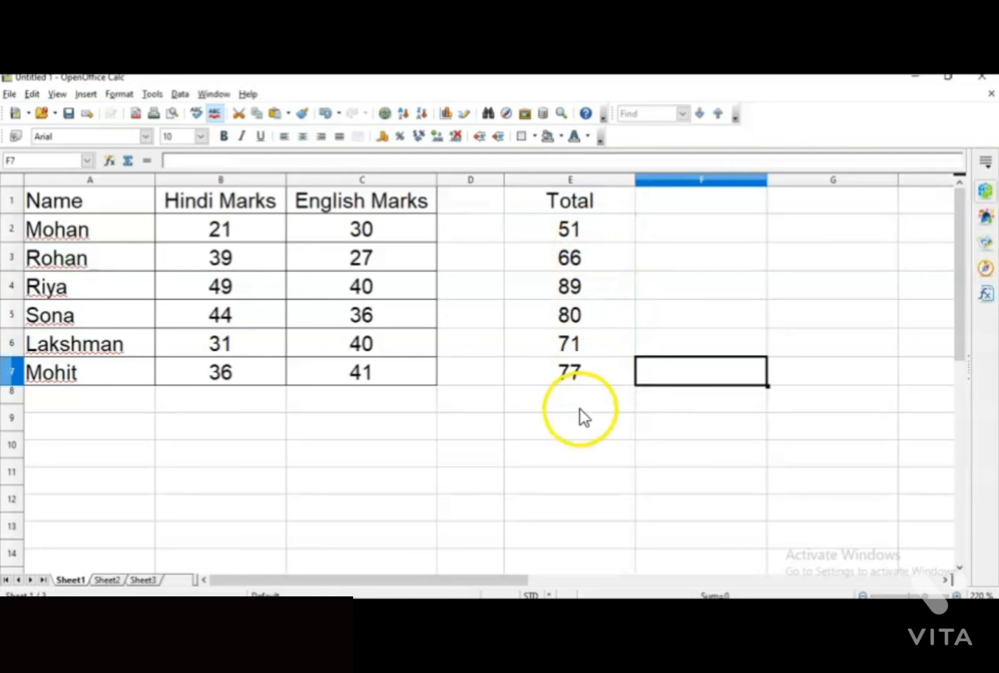
mouse_move(559, 417)
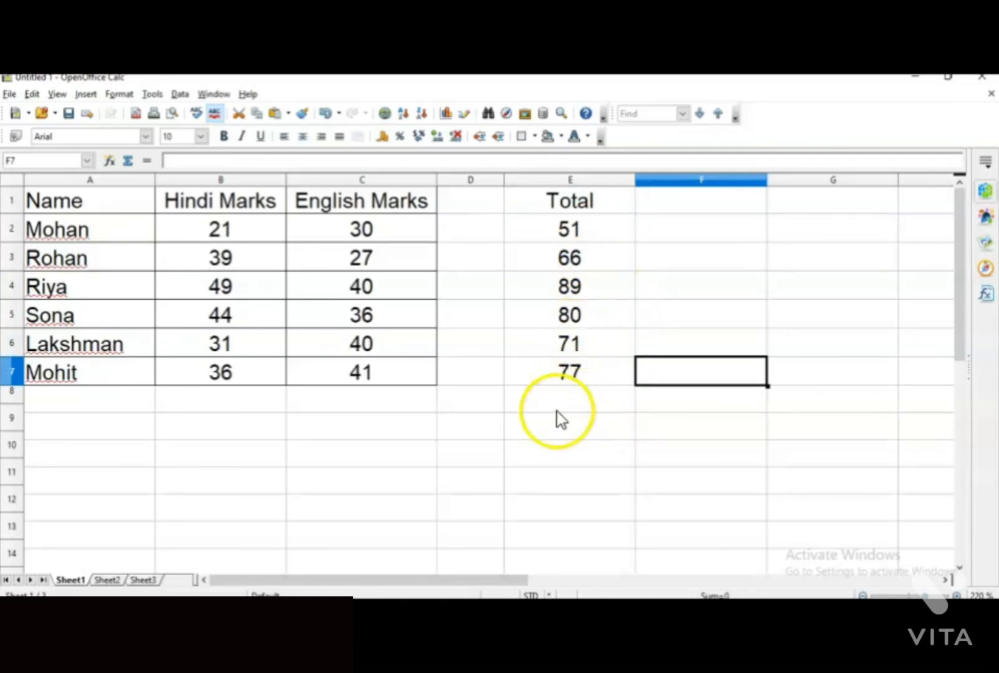
mouse_move(534, 424)
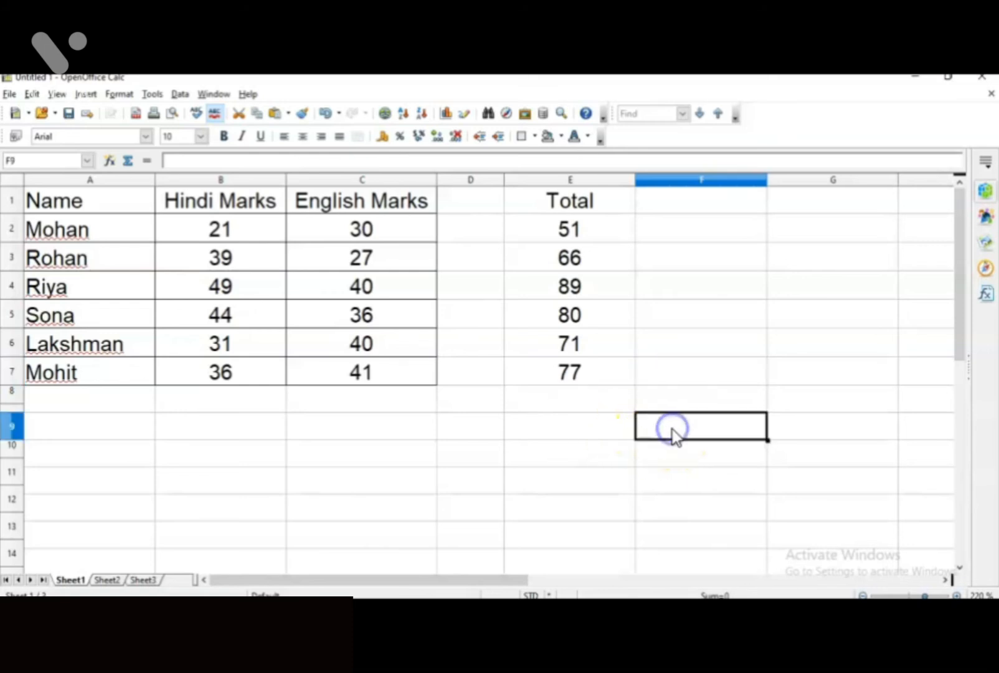
mouse_move(160, 536)
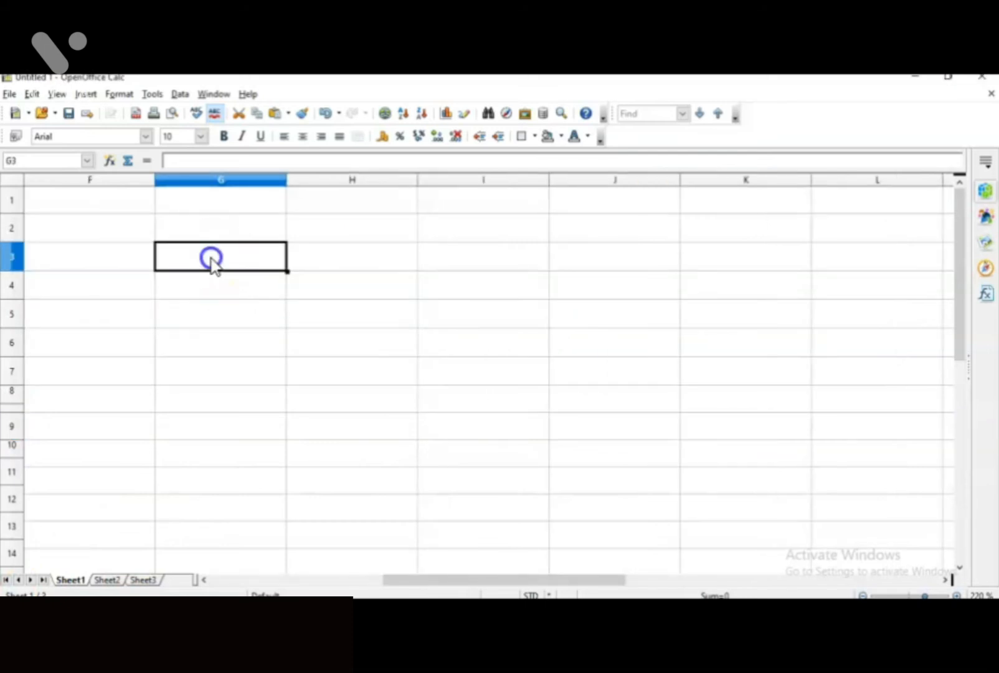
- Enter 82 and 34 in column G and 66 and 20 in column H
type("82")
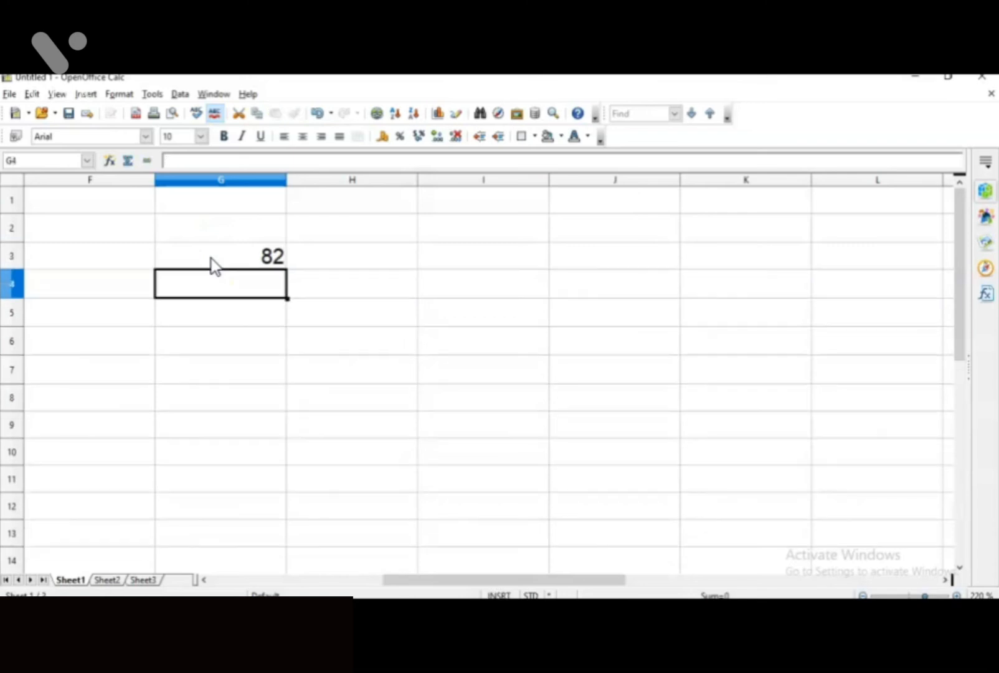
type("34")
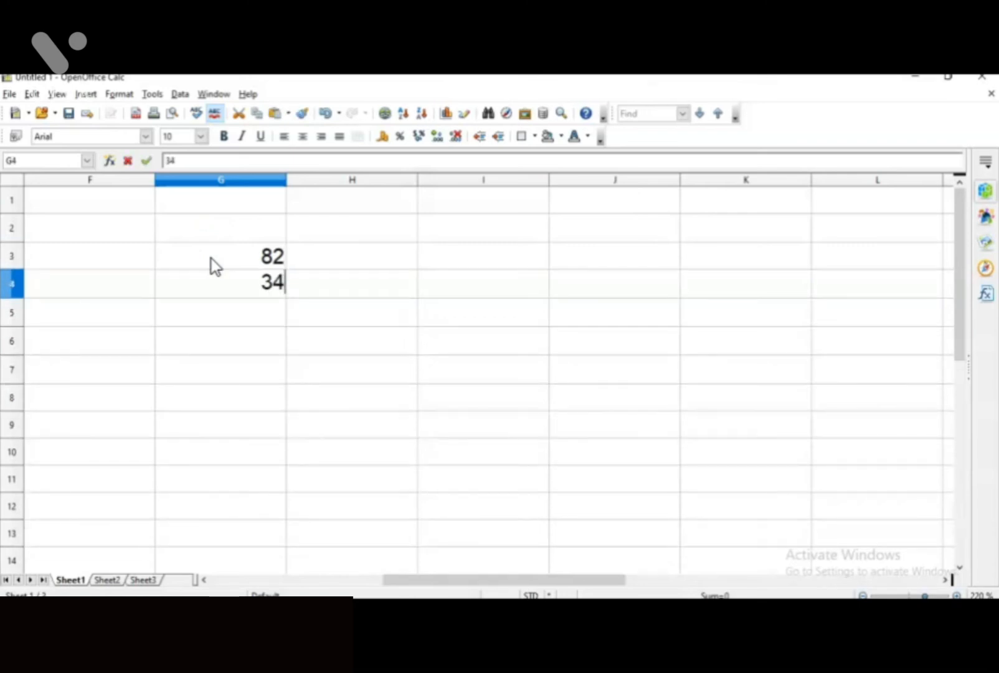
left_click(352, 256)
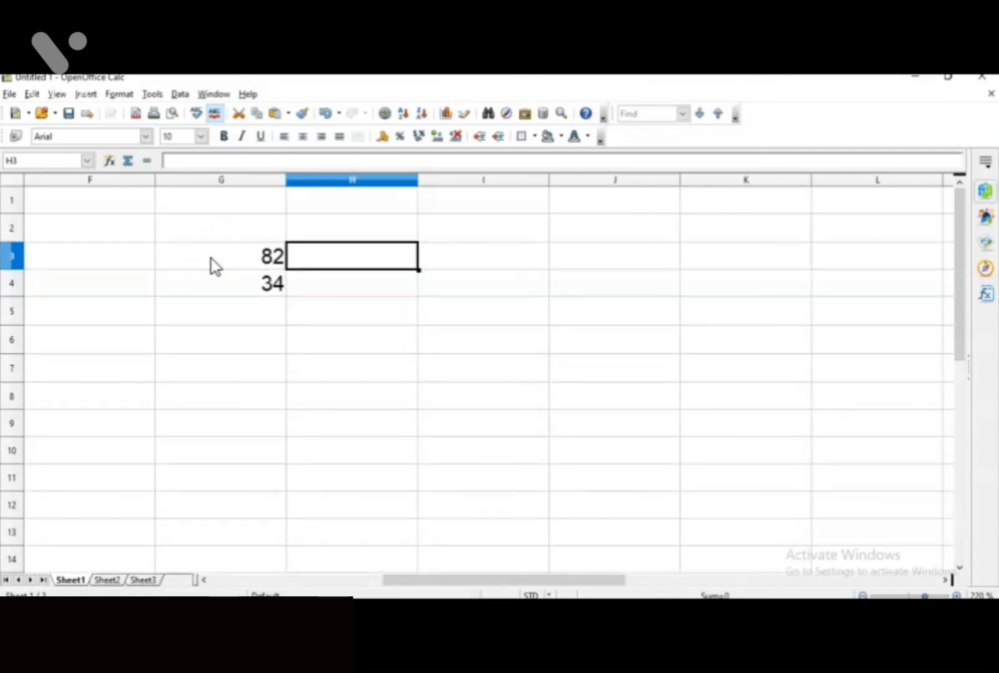
type("66")
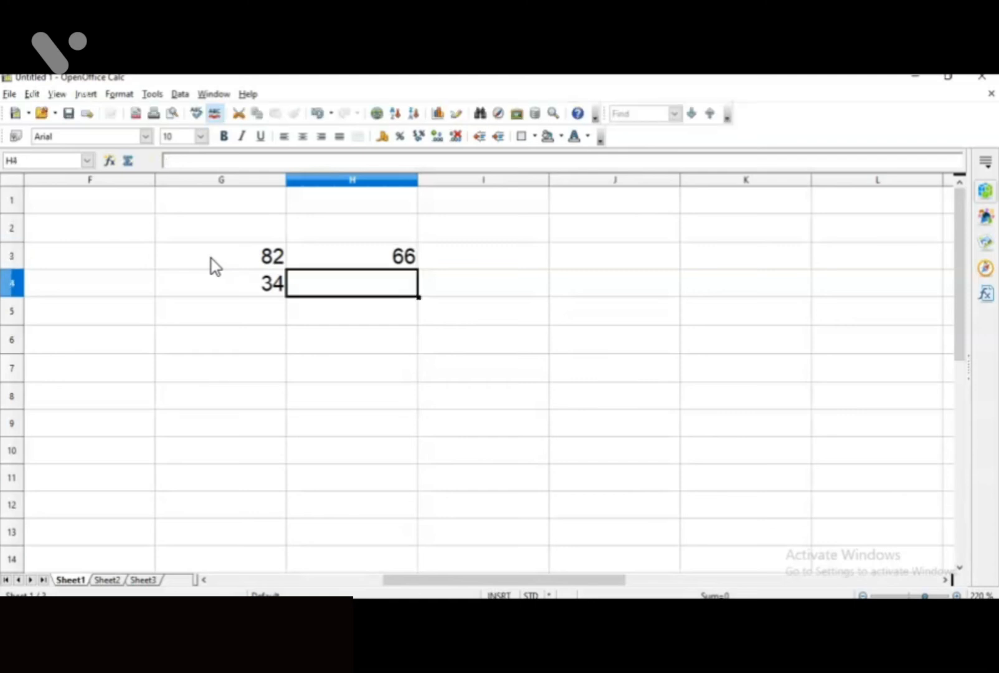
type("20")
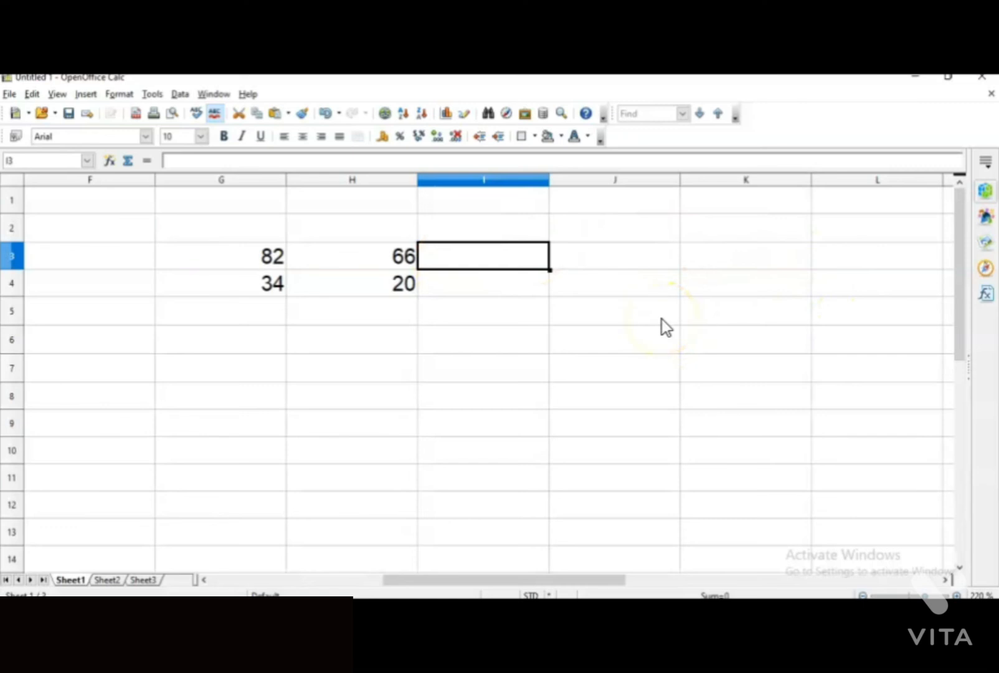
mouse_move(985, 287)
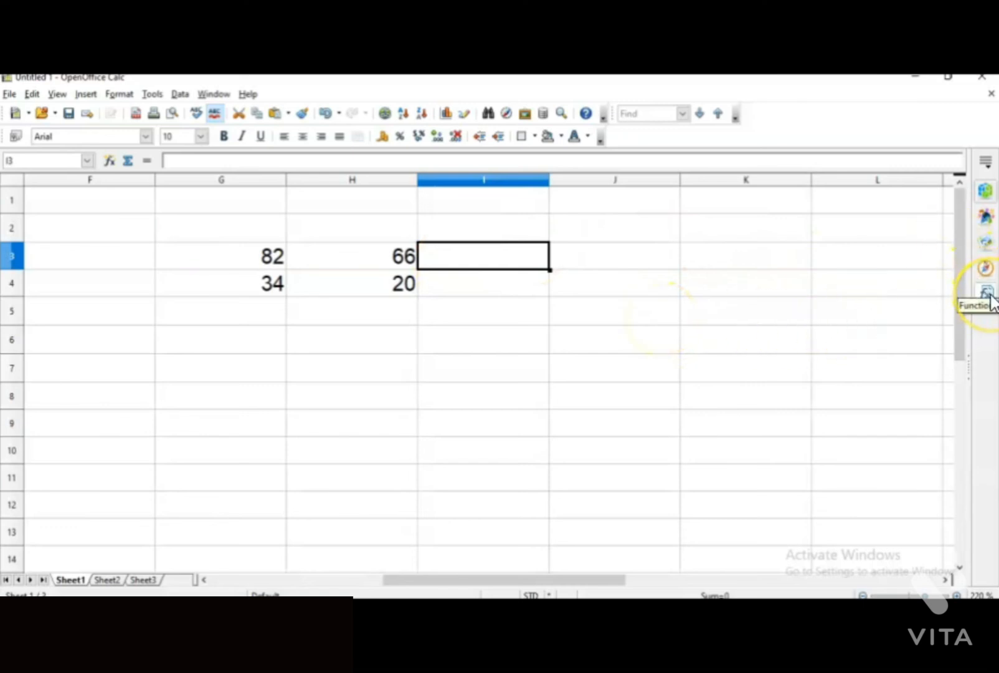
- Sum 82 and 66 from the Functions list, giving 148 in I3
left_click(985, 289)
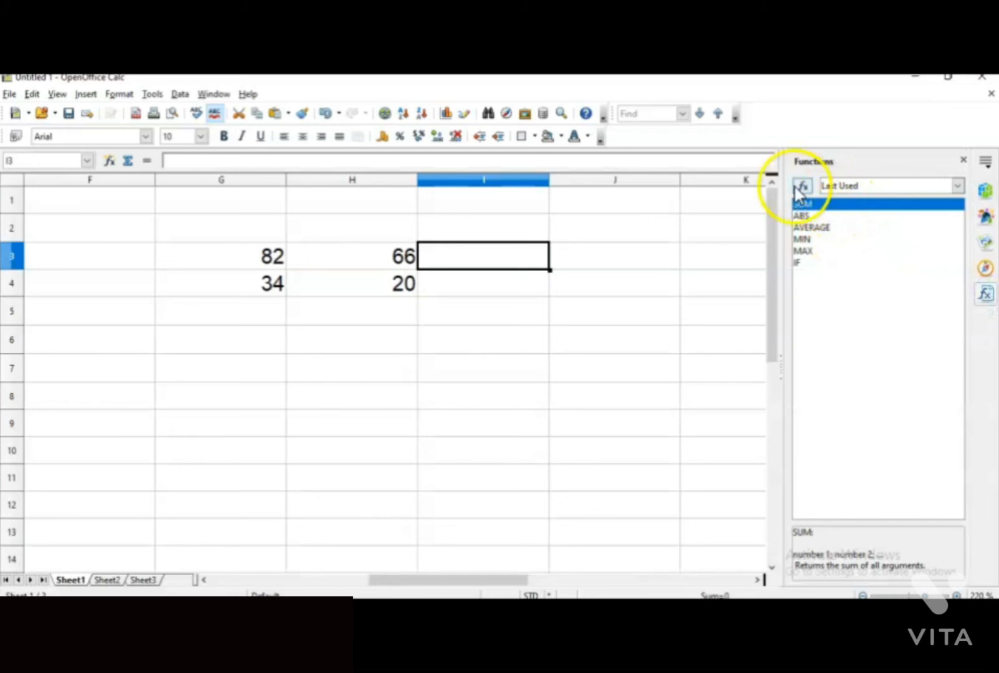
mouse_move(801, 186)
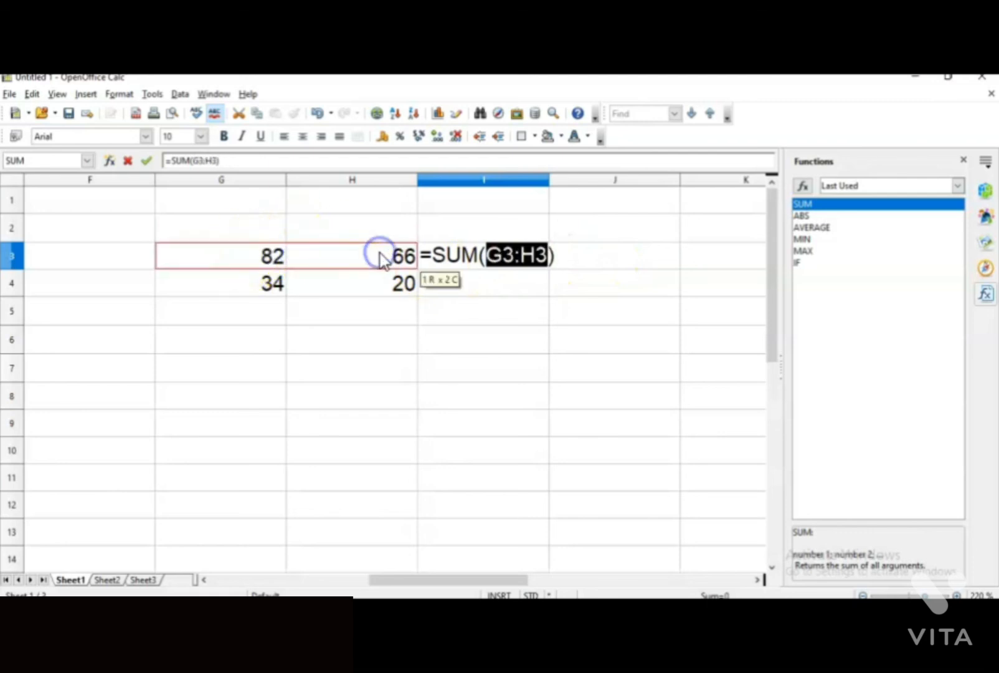
key("Enter")
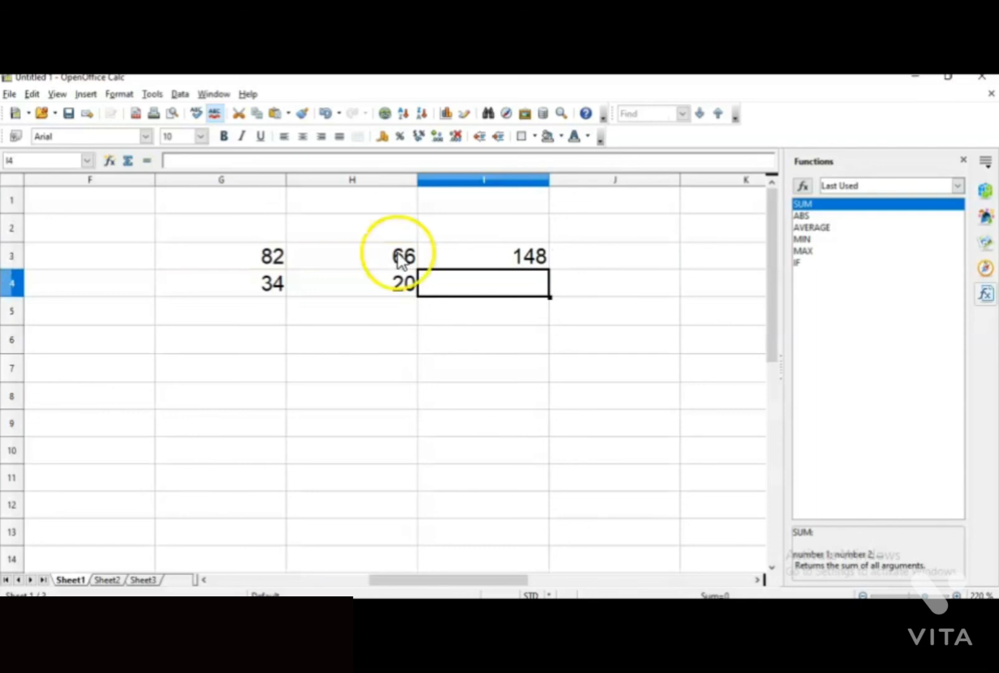
mouse_move(523, 263)
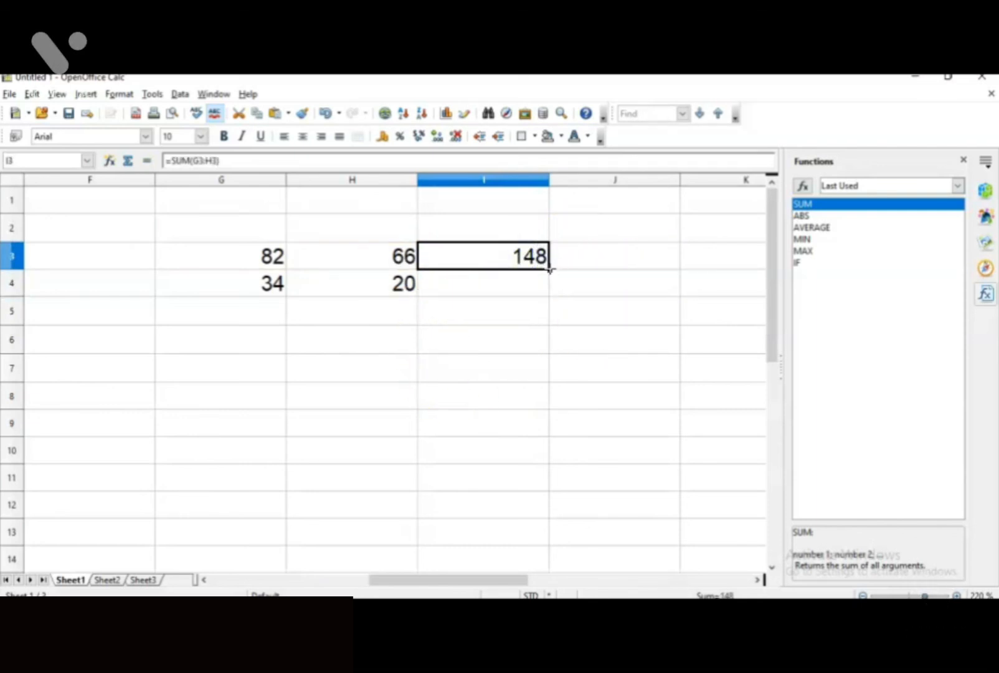
- Fill the SUM formula from I3 down to I4 so 34 and 20 total 54
left_click_drag(549, 257, 549, 285)
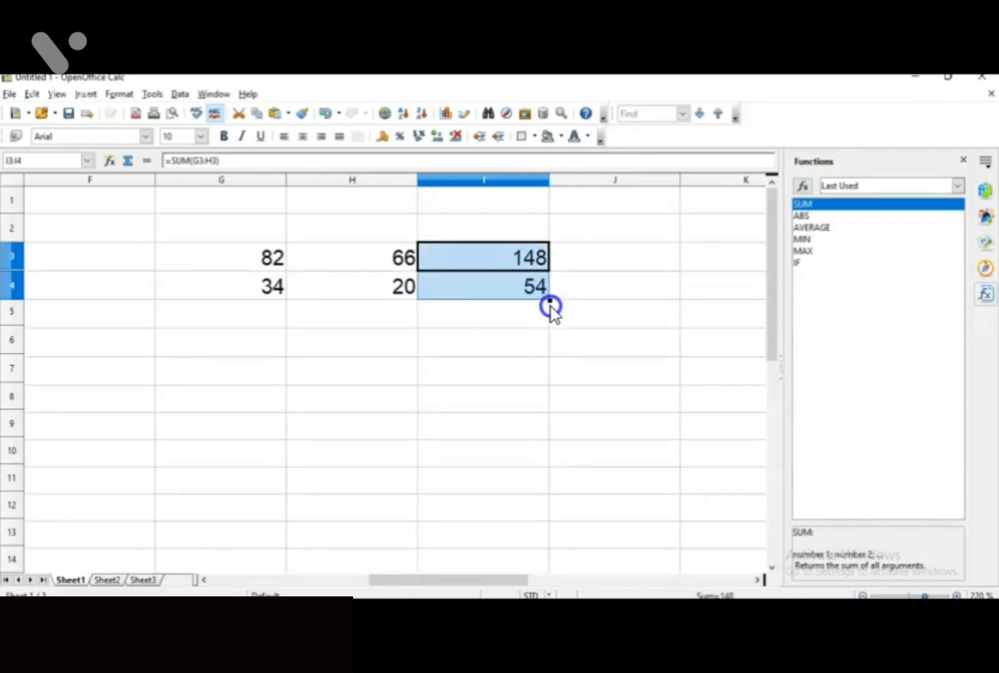
left_click(614, 341)
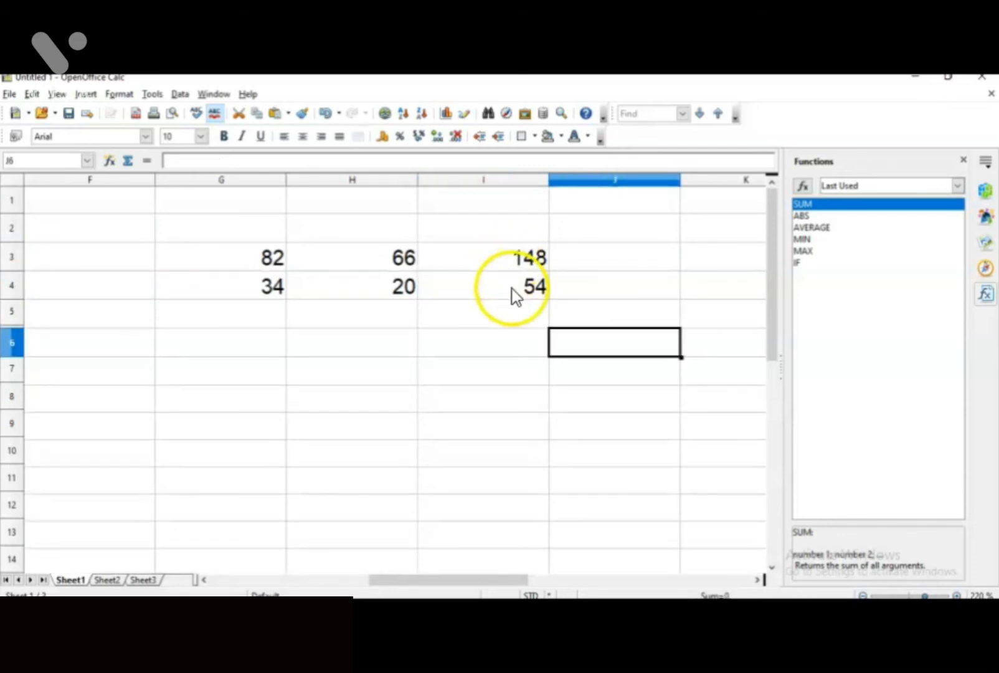
mouse_move(608, 297)
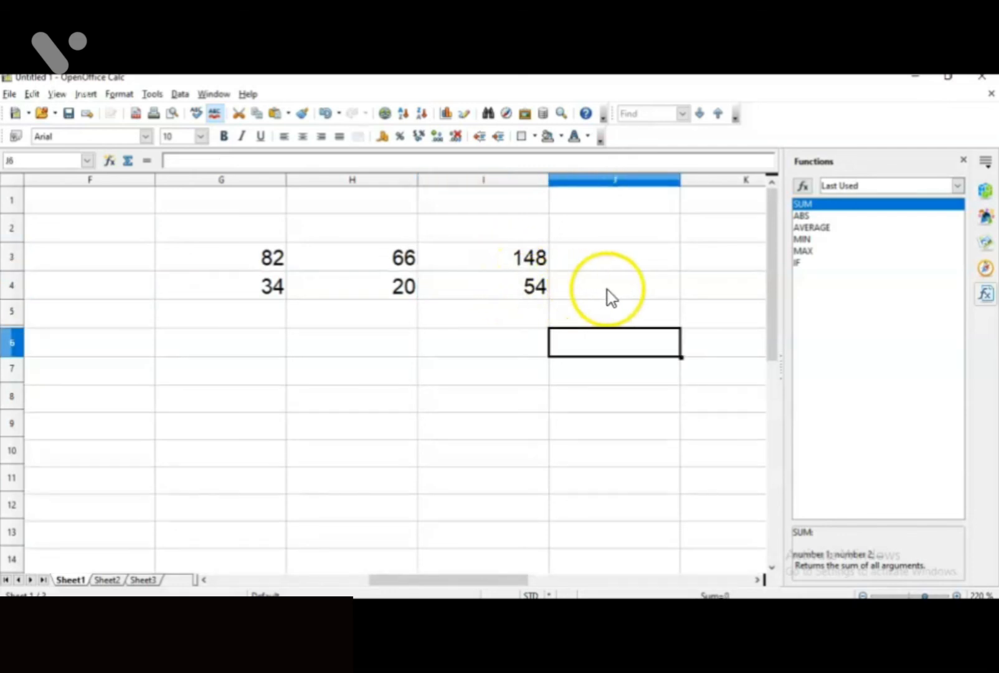
mouse_move(526, 402)
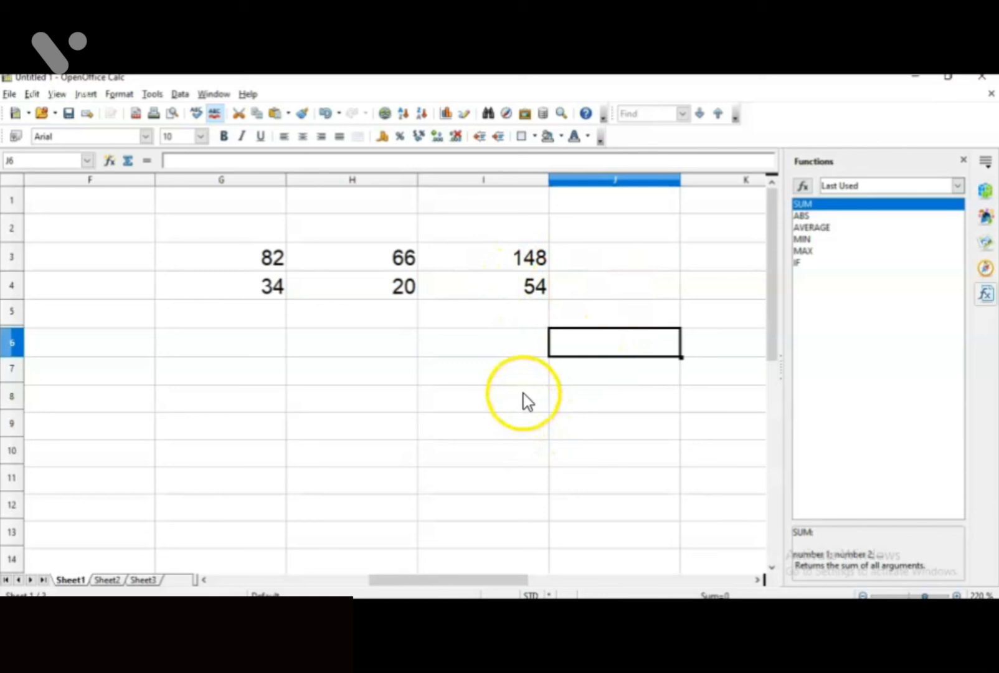
mouse_move(634, 407)
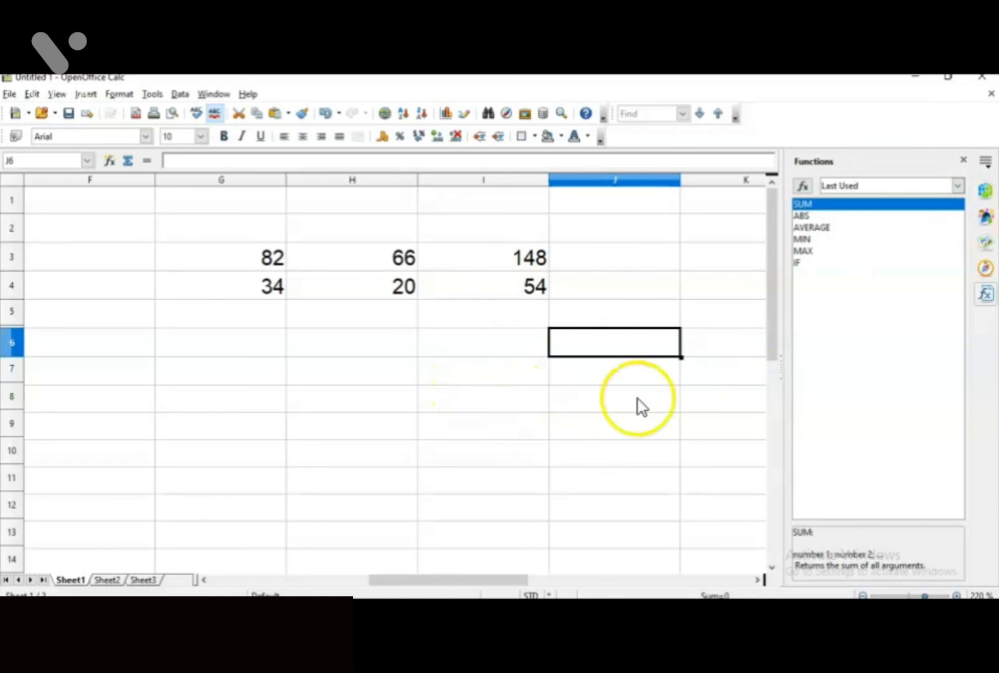
mouse_move(167, 524)
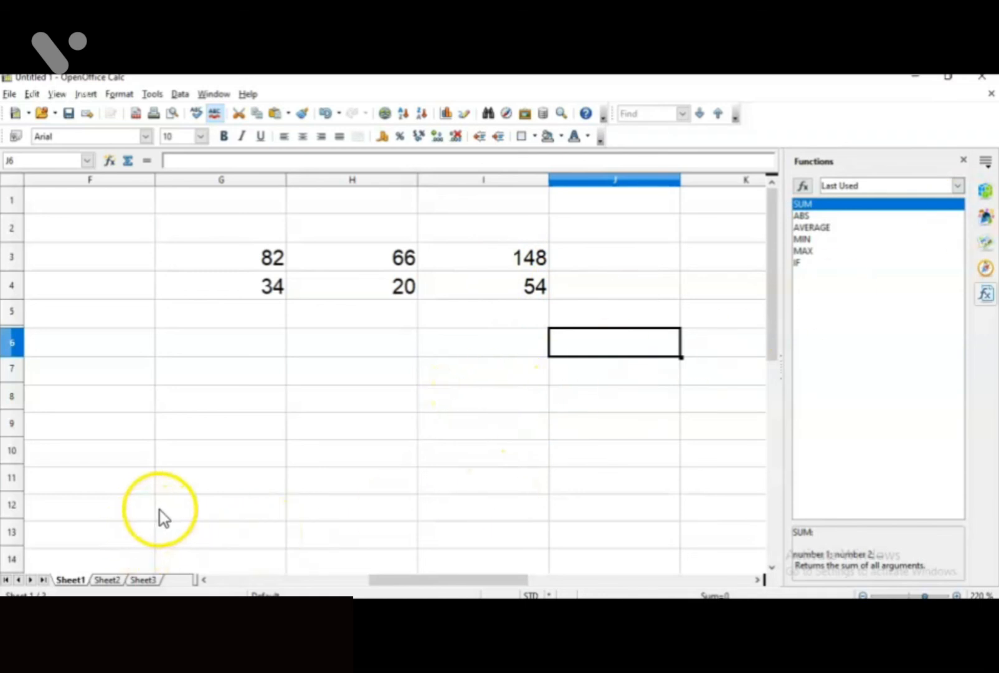